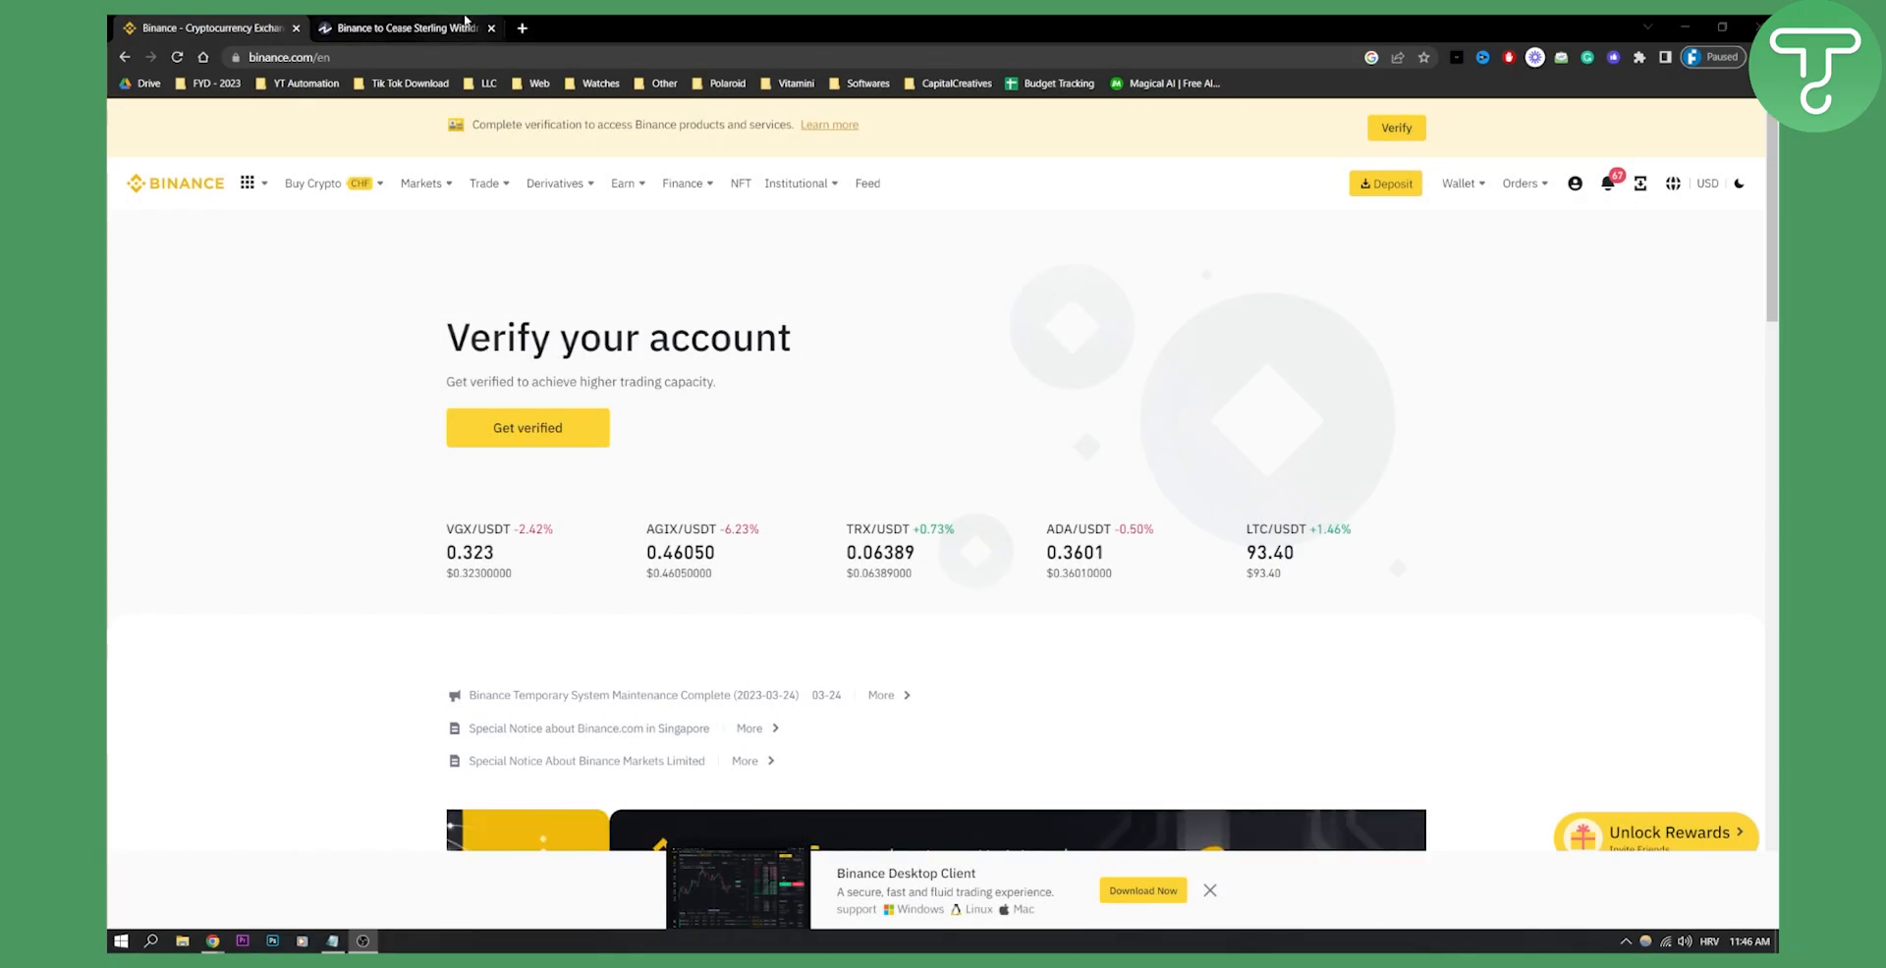
- Switch to the browser tab with the Investopedia article on Binance ending sterling withdrawals
left_click(405, 26)
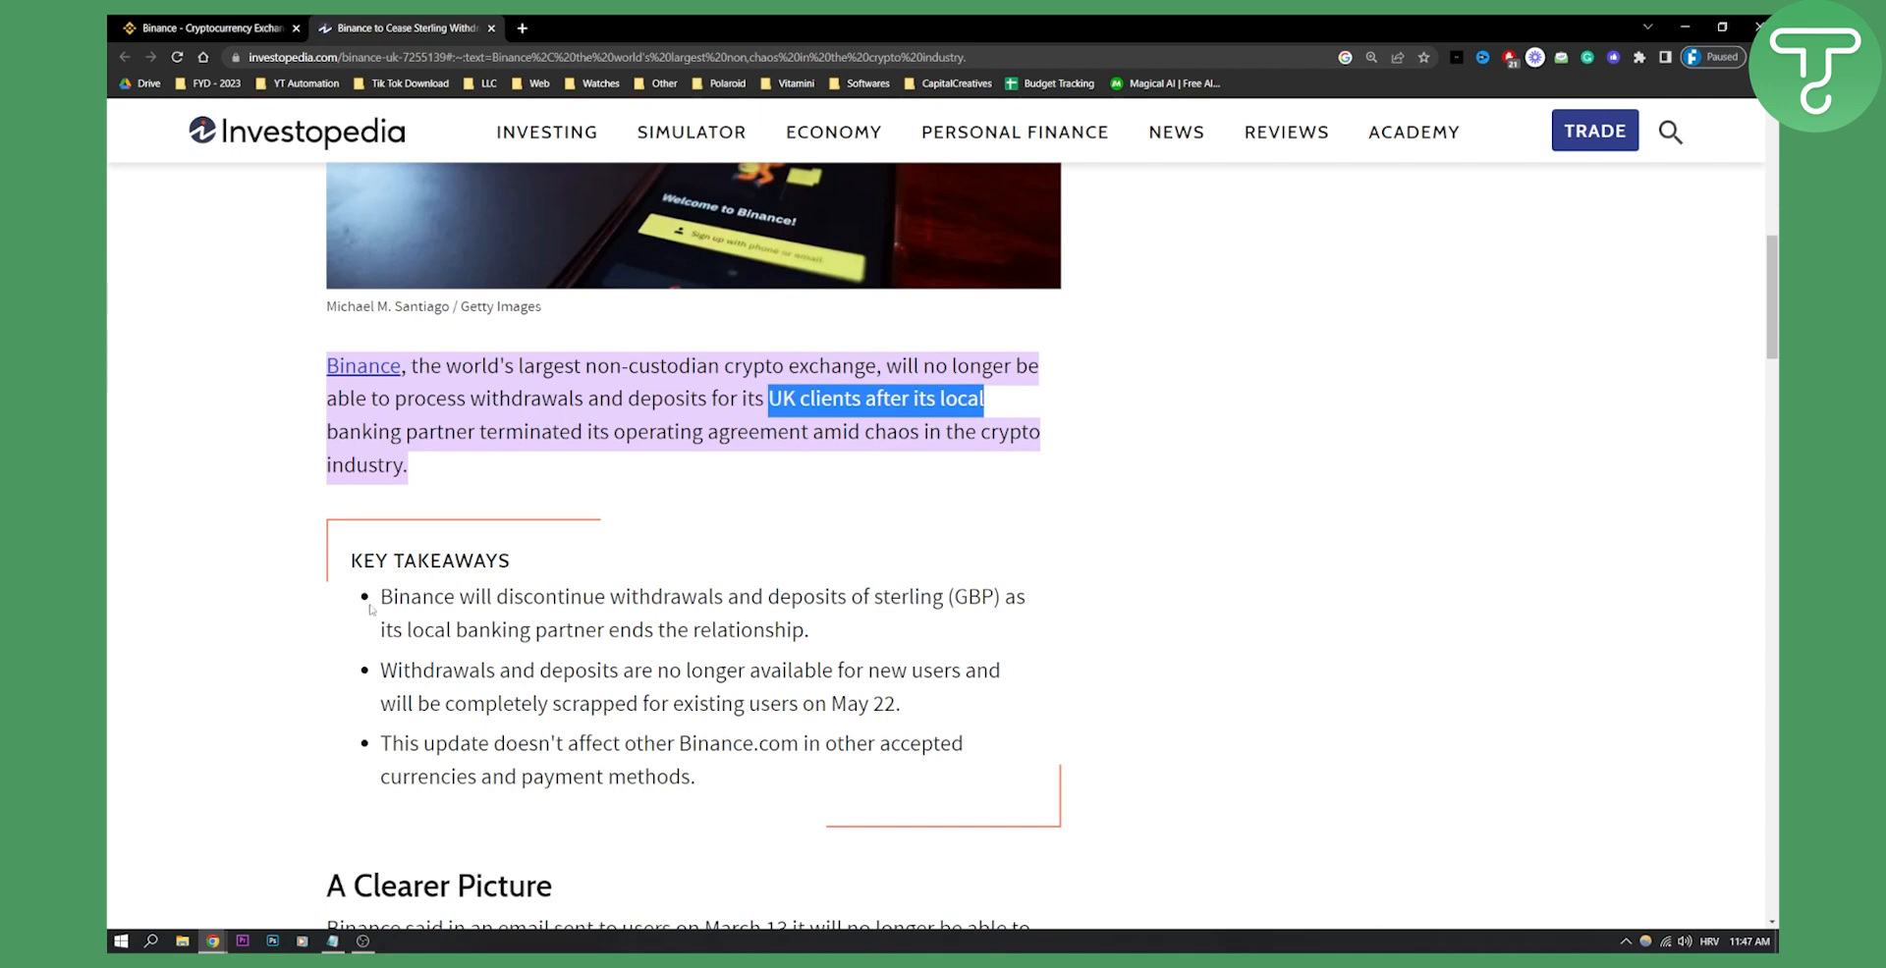
- Highlight the takeaways on UK clients, ending sterling withdrawals and the May 22 cutoff, then return to Binance
left_click_drag(380, 597, 975, 597)
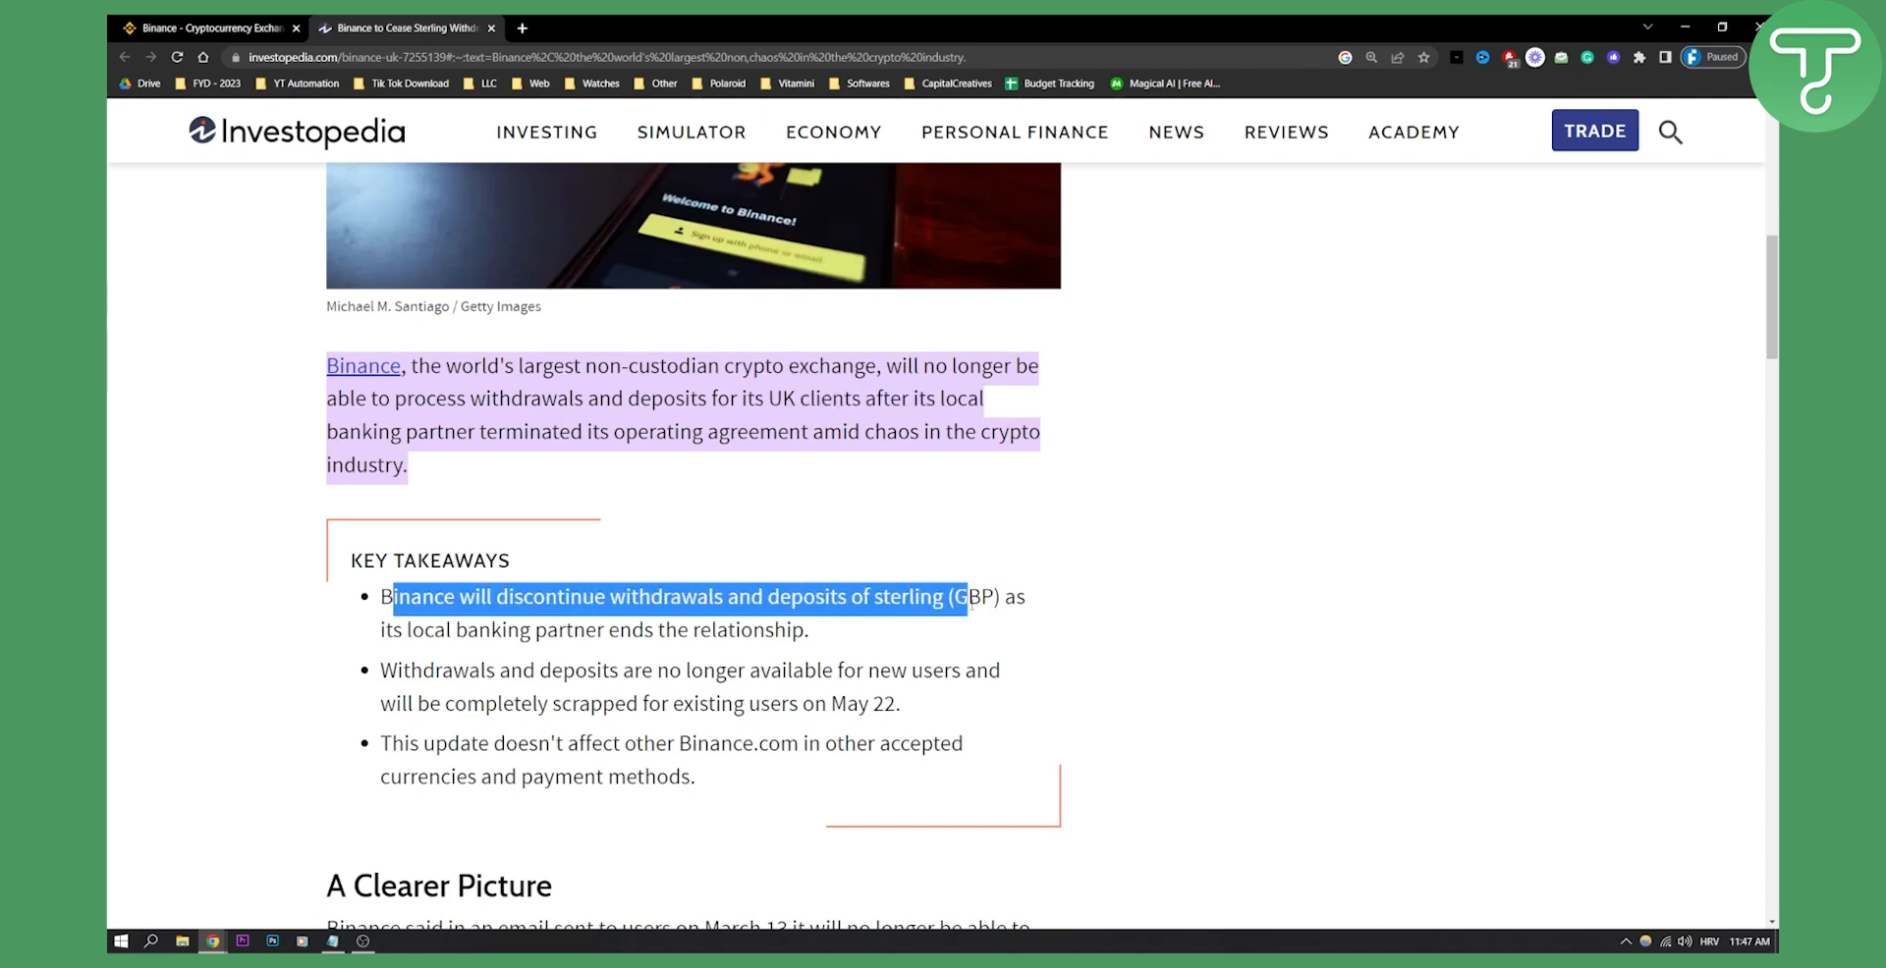
left_click_drag(962, 598, 554, 628)
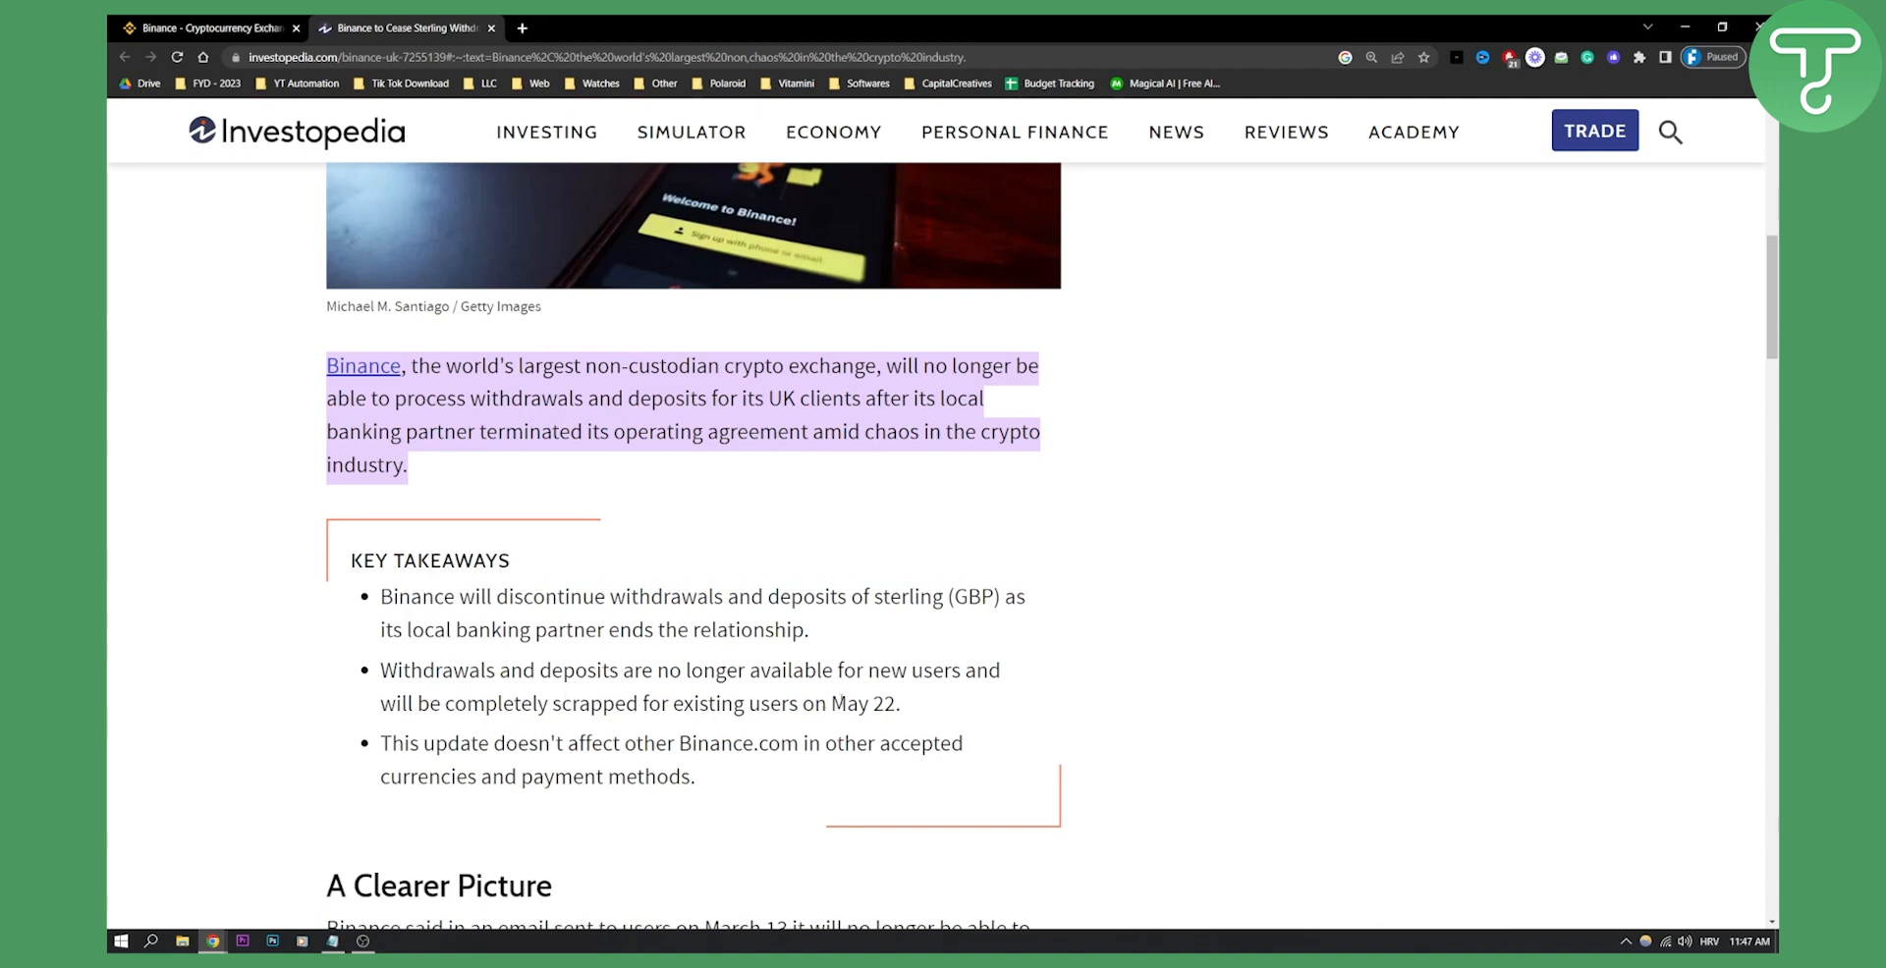
double_click(864, 703)
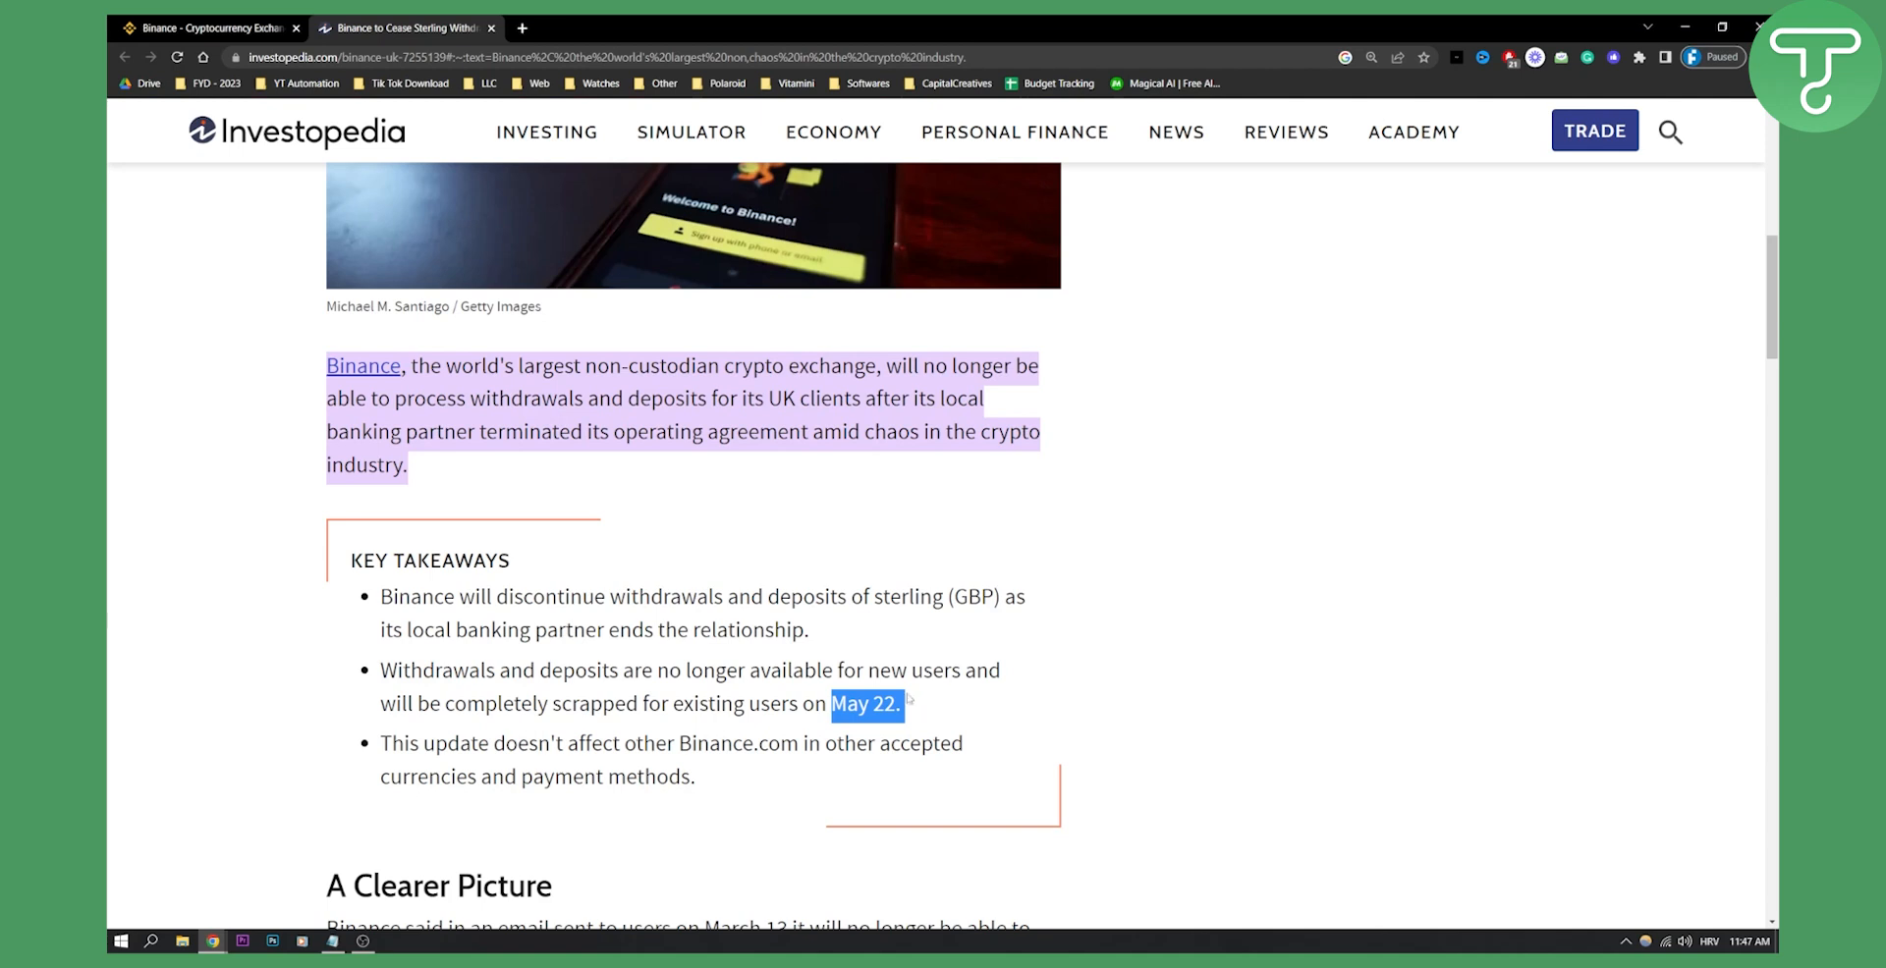
left_click(204, 28)
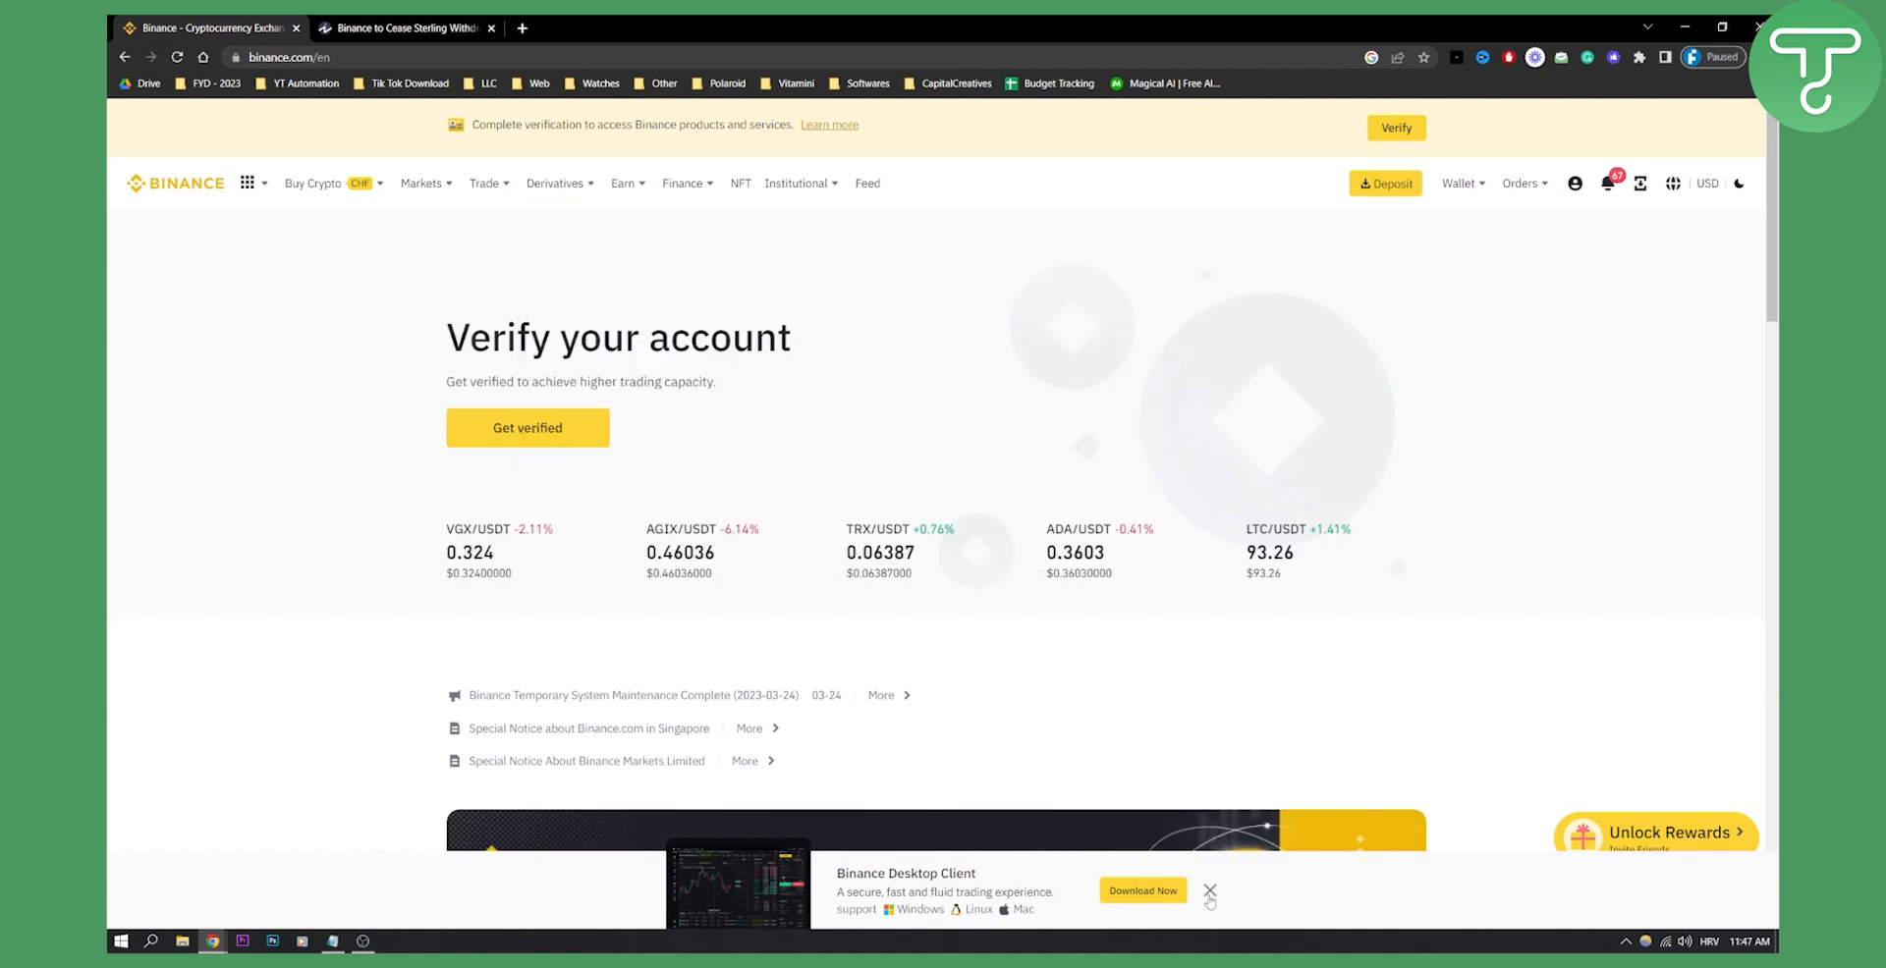
- Dismiss the desktop client promo and start a fiat withdrawal from the Fiat and Spot wallet
left_click(1208, 891)
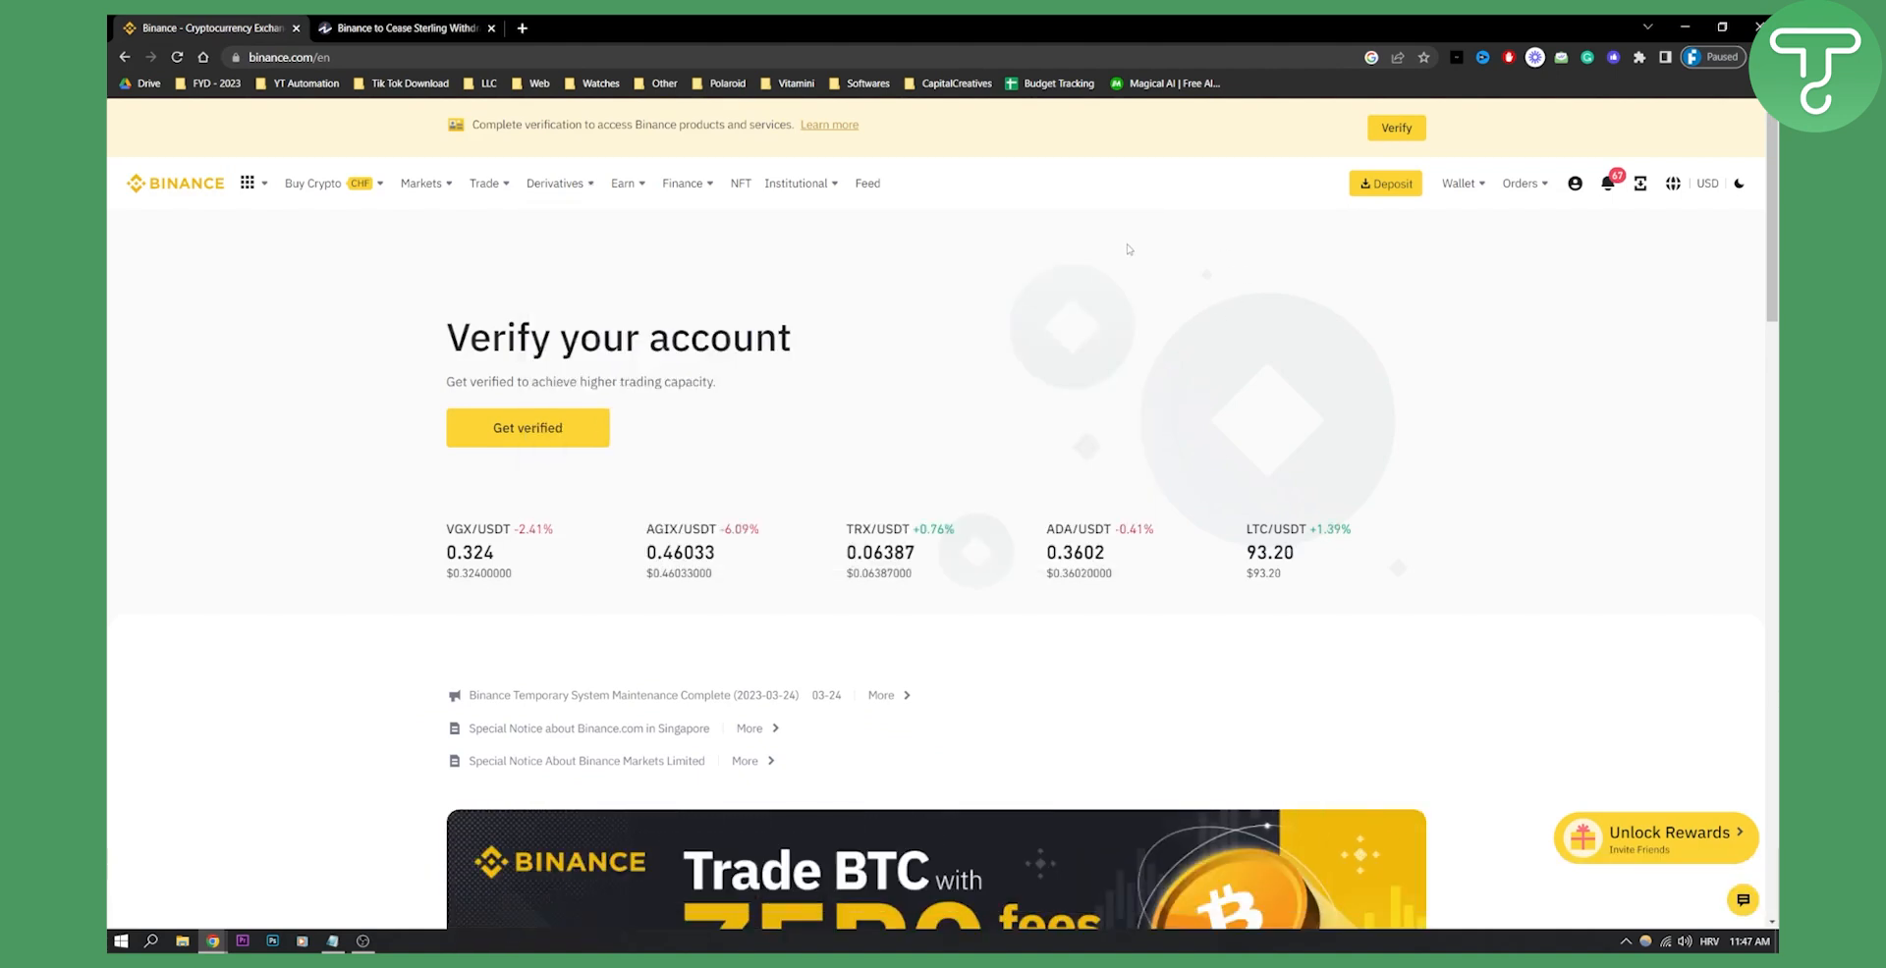
left_click(1457, 183)
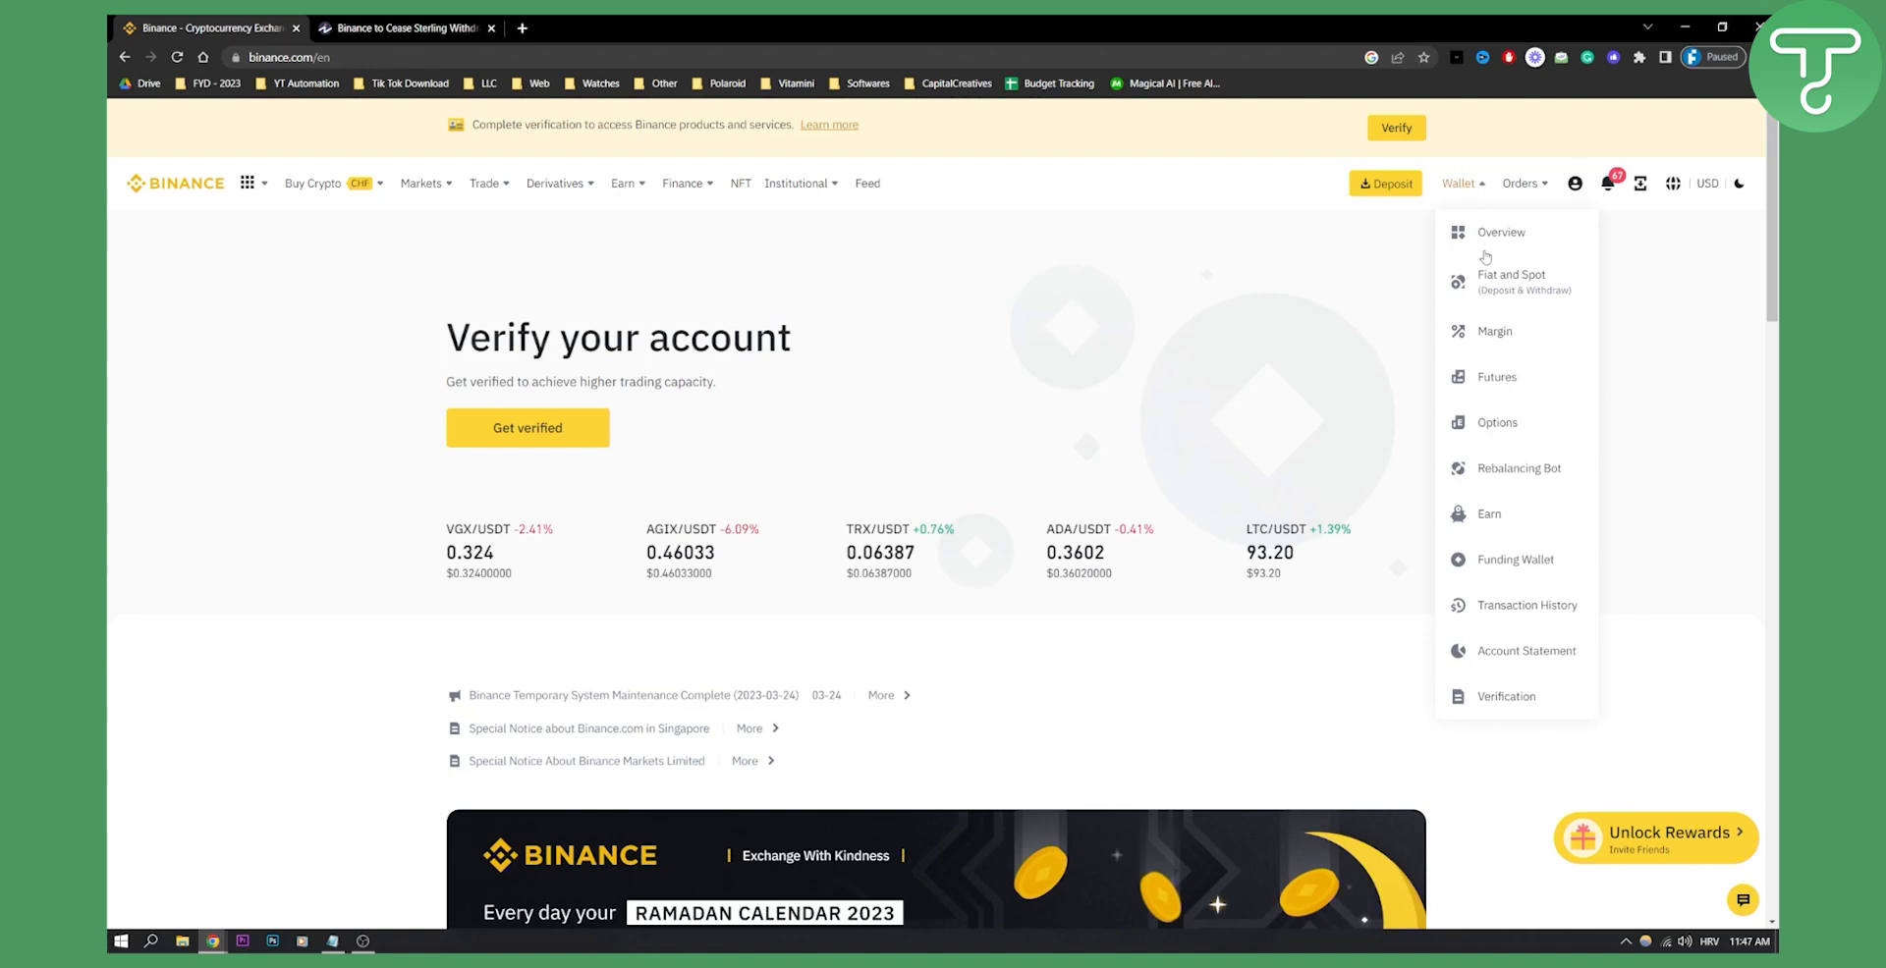
left_click(1512, 281)
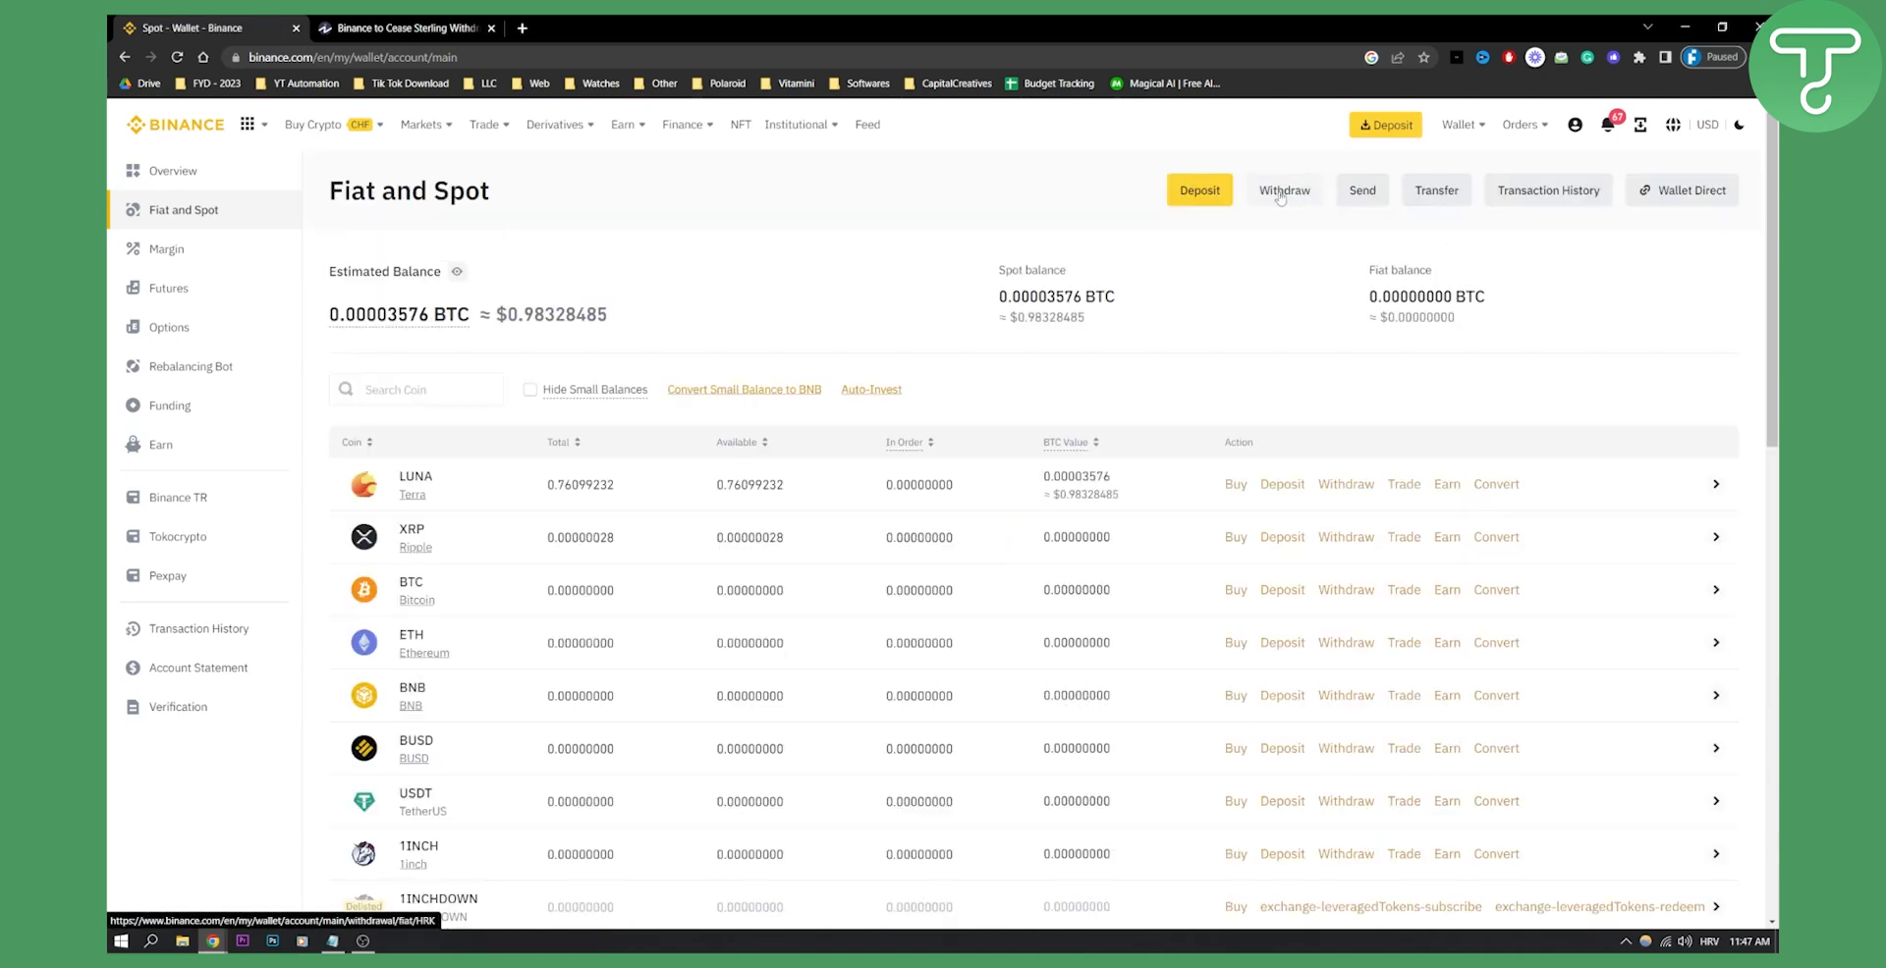
left_click(1283, 191)
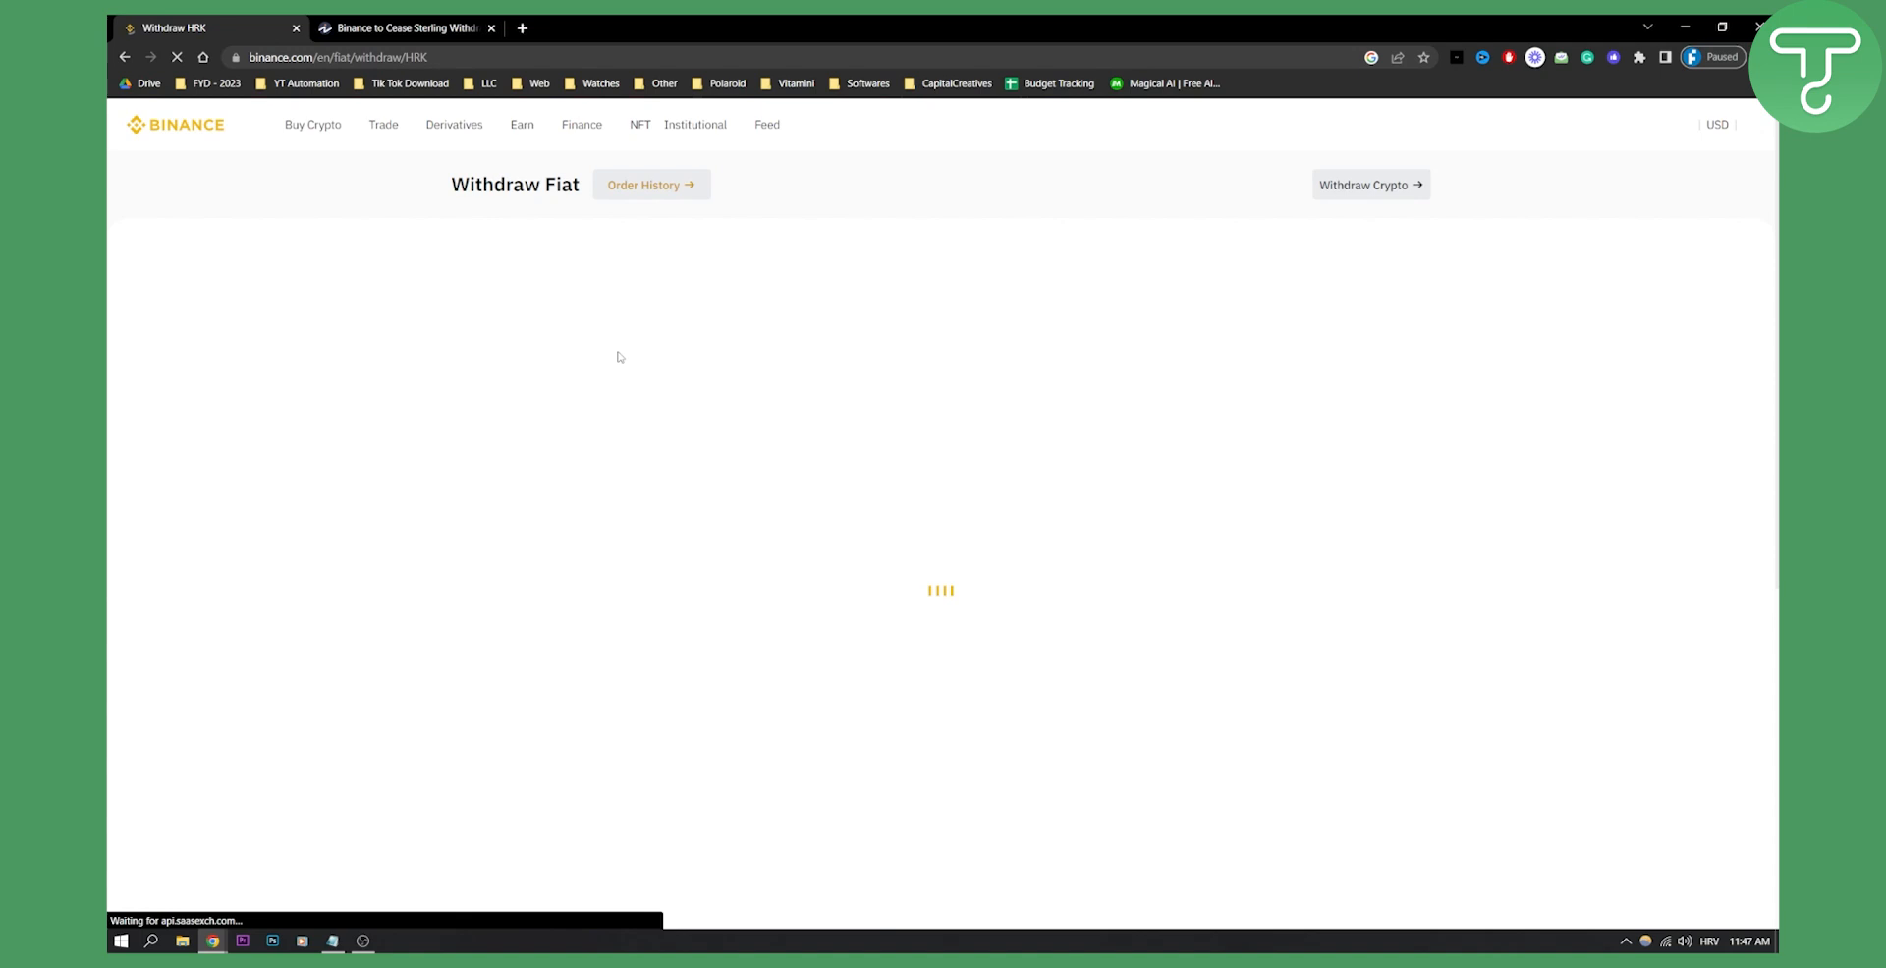
- Choose GBP Pound Sterling as the withdrawal currency so Bank Card (Visa/MC) is offered
left_click(689, 333)
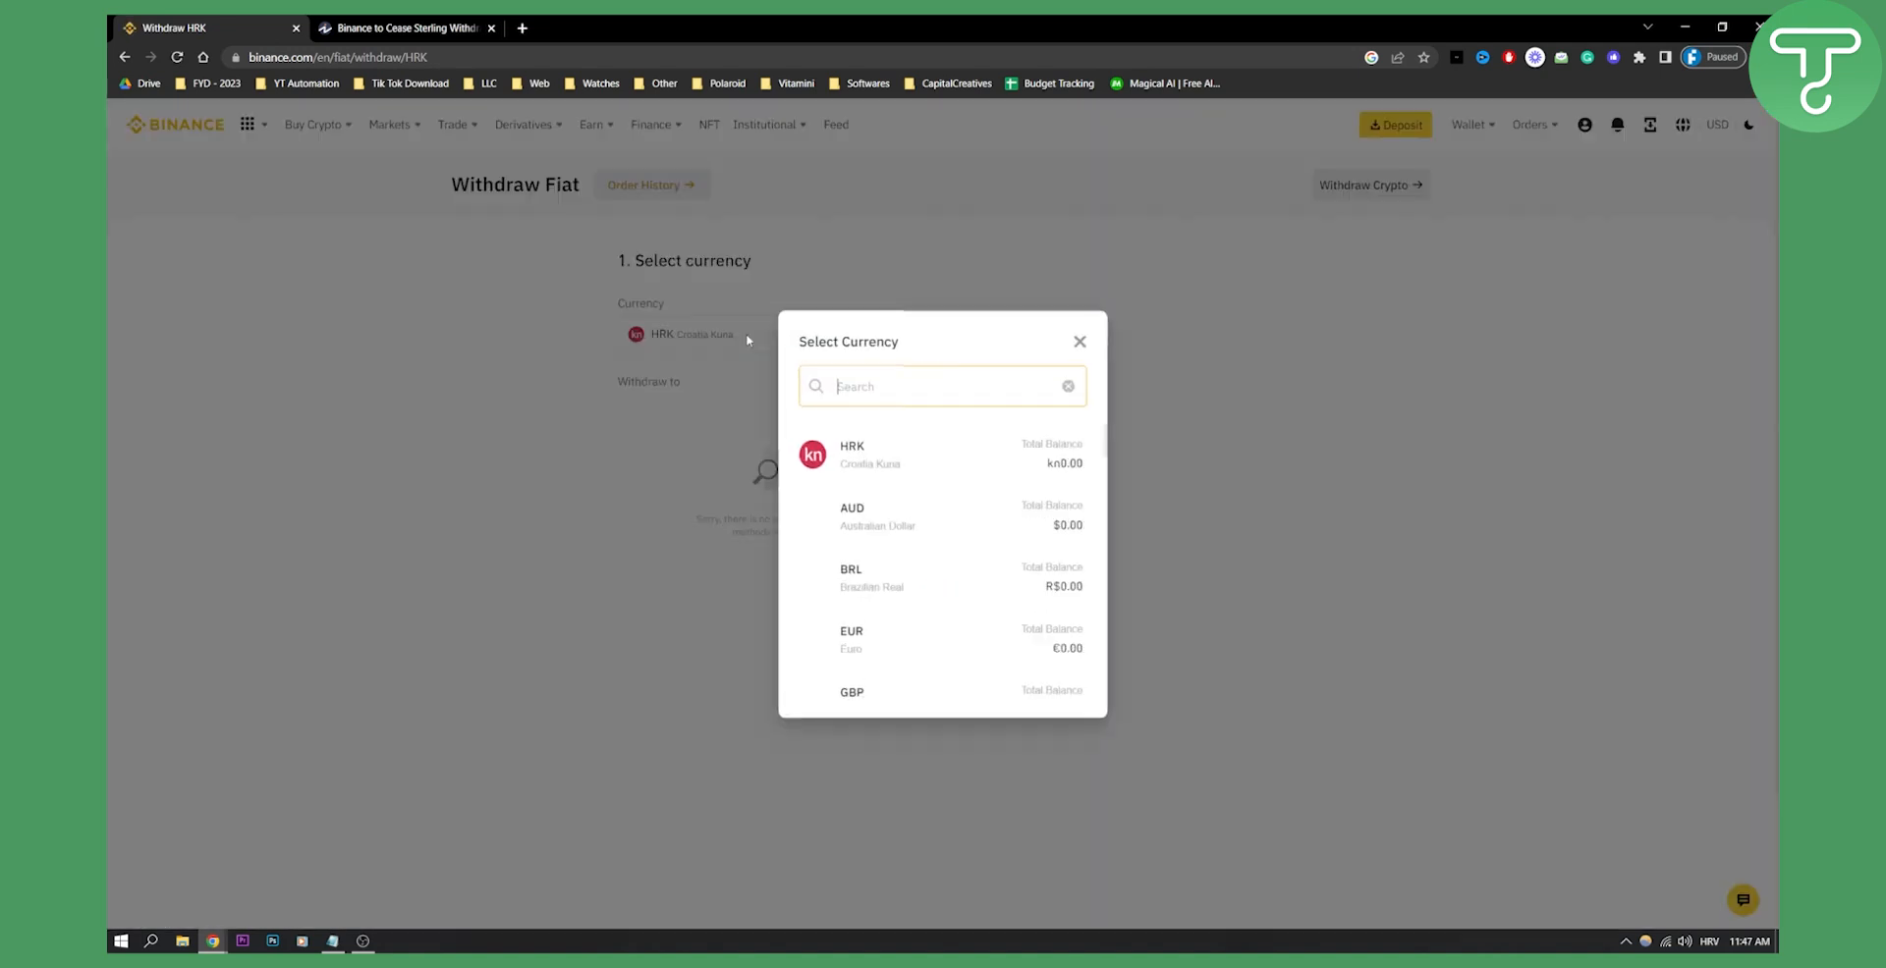
type("gp")
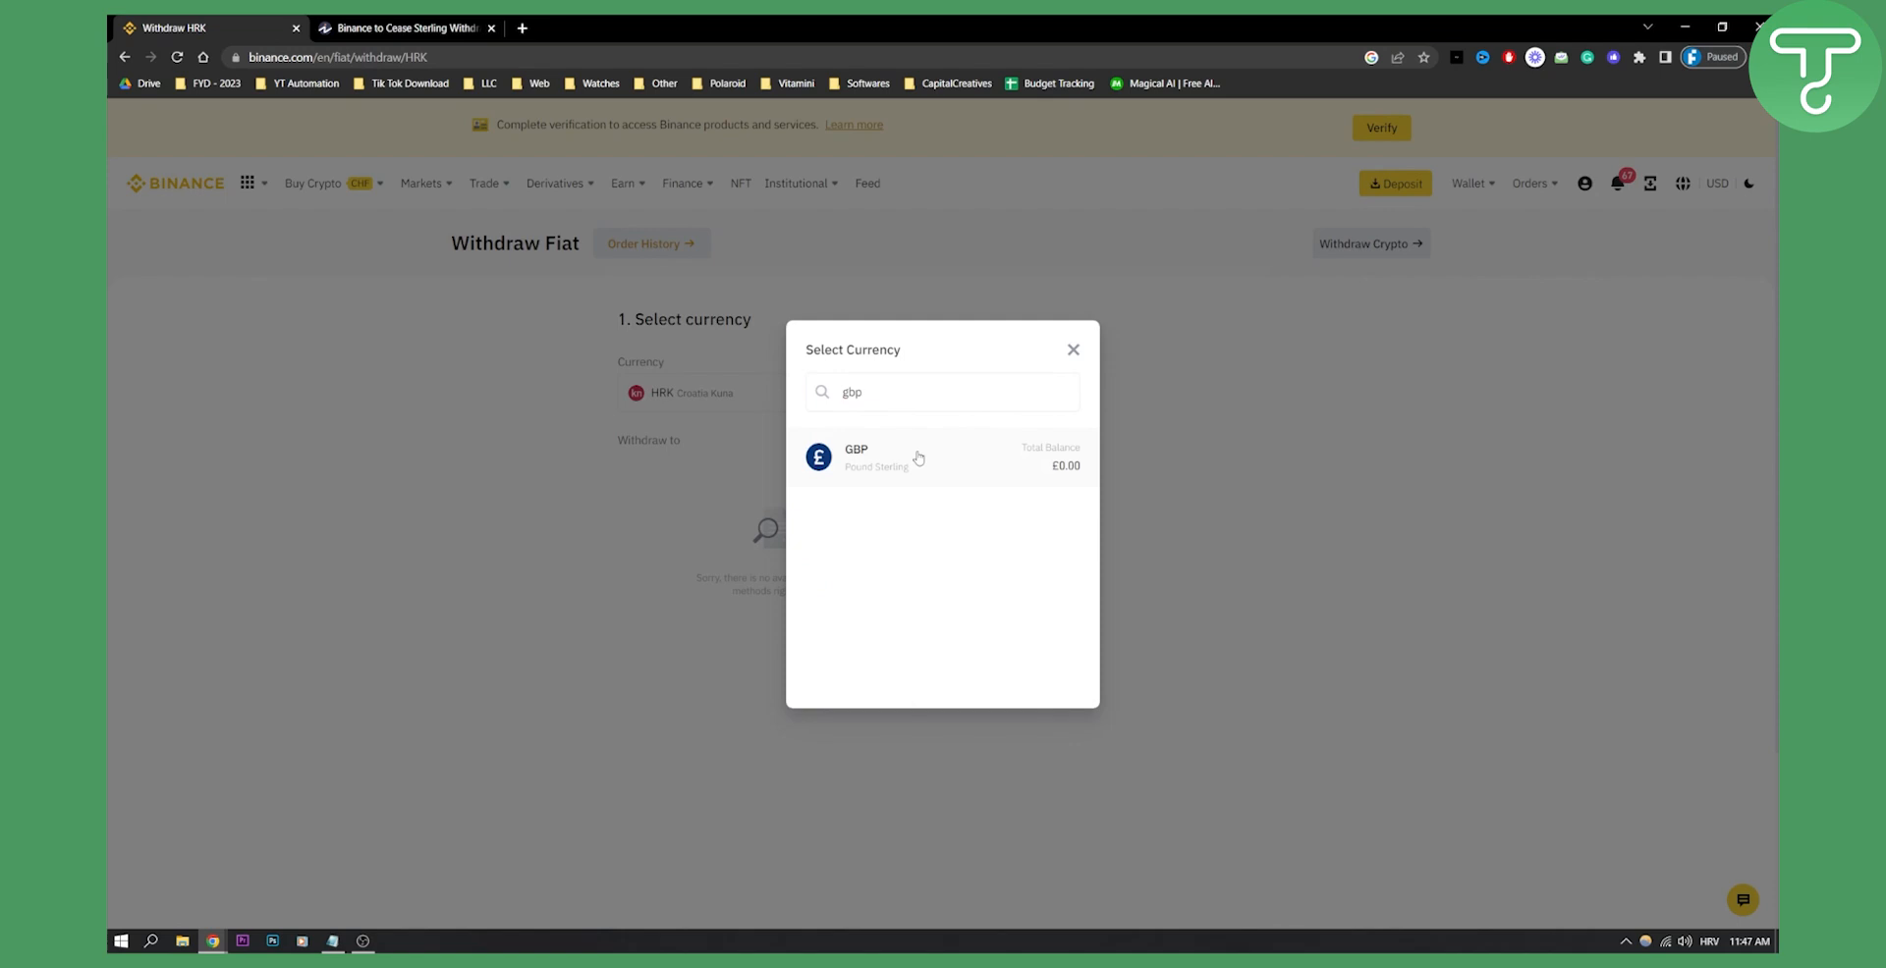
left_click(857, 458)
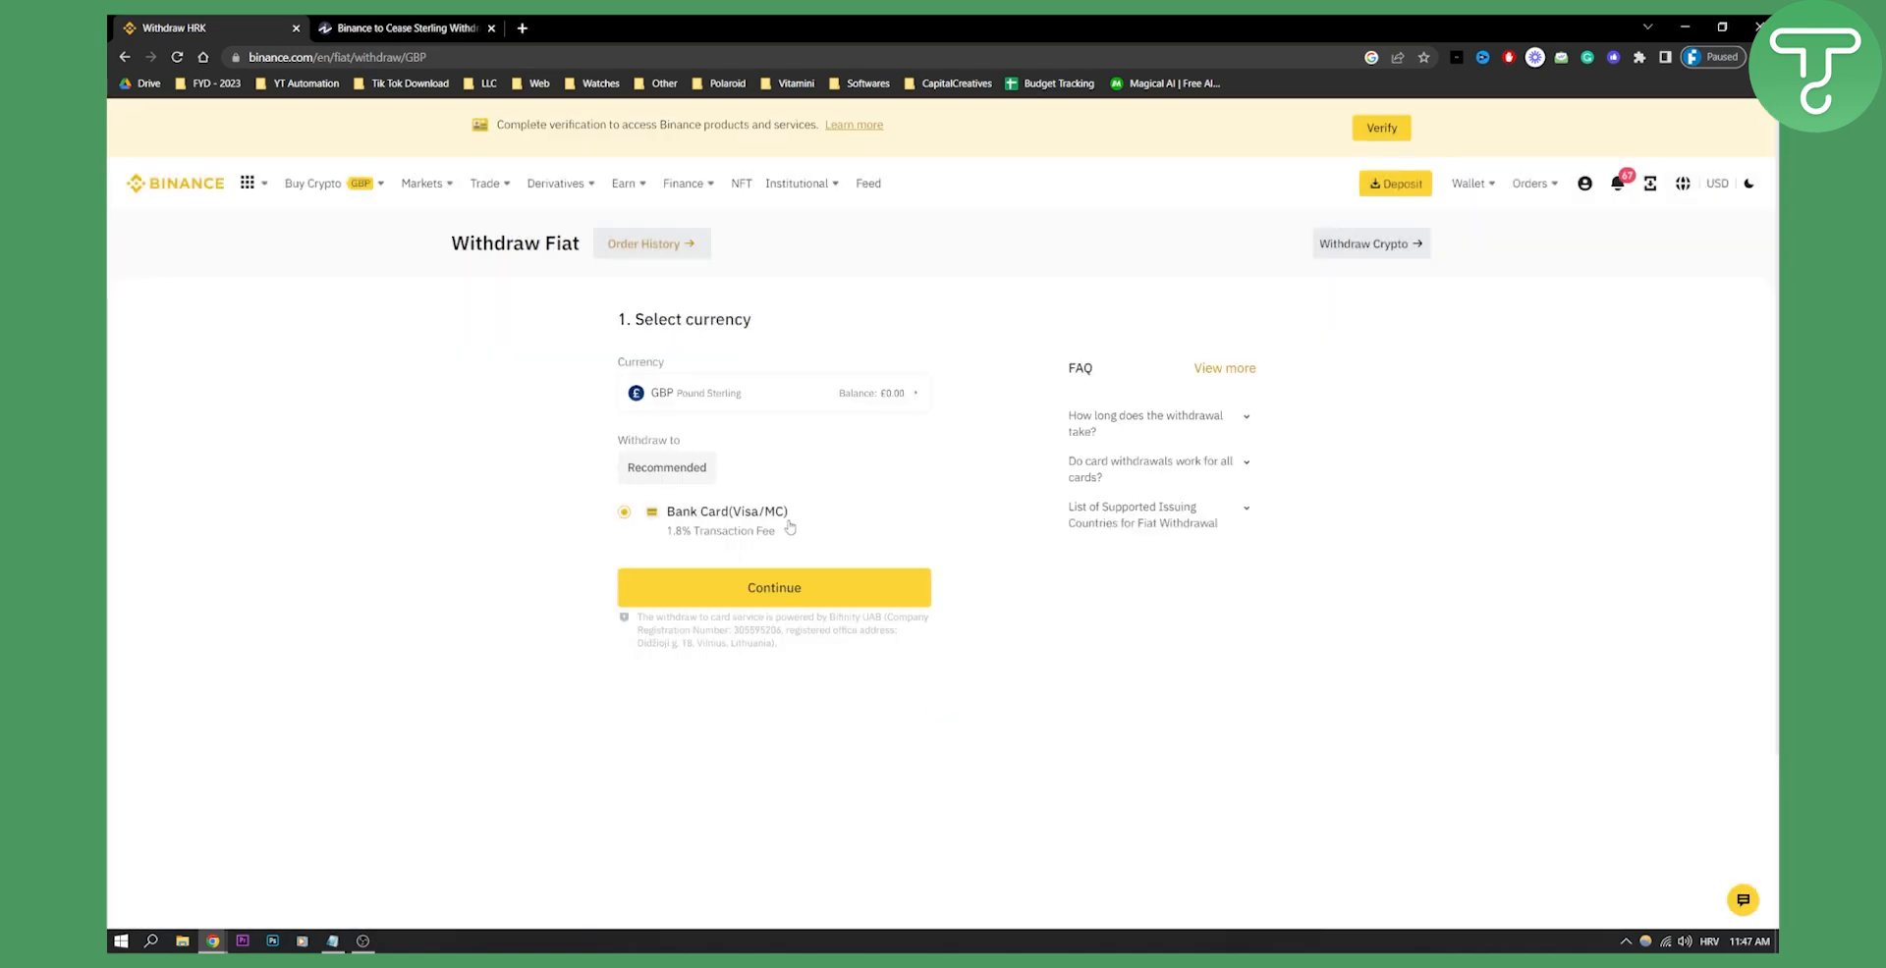
mouse_move(880, 432)
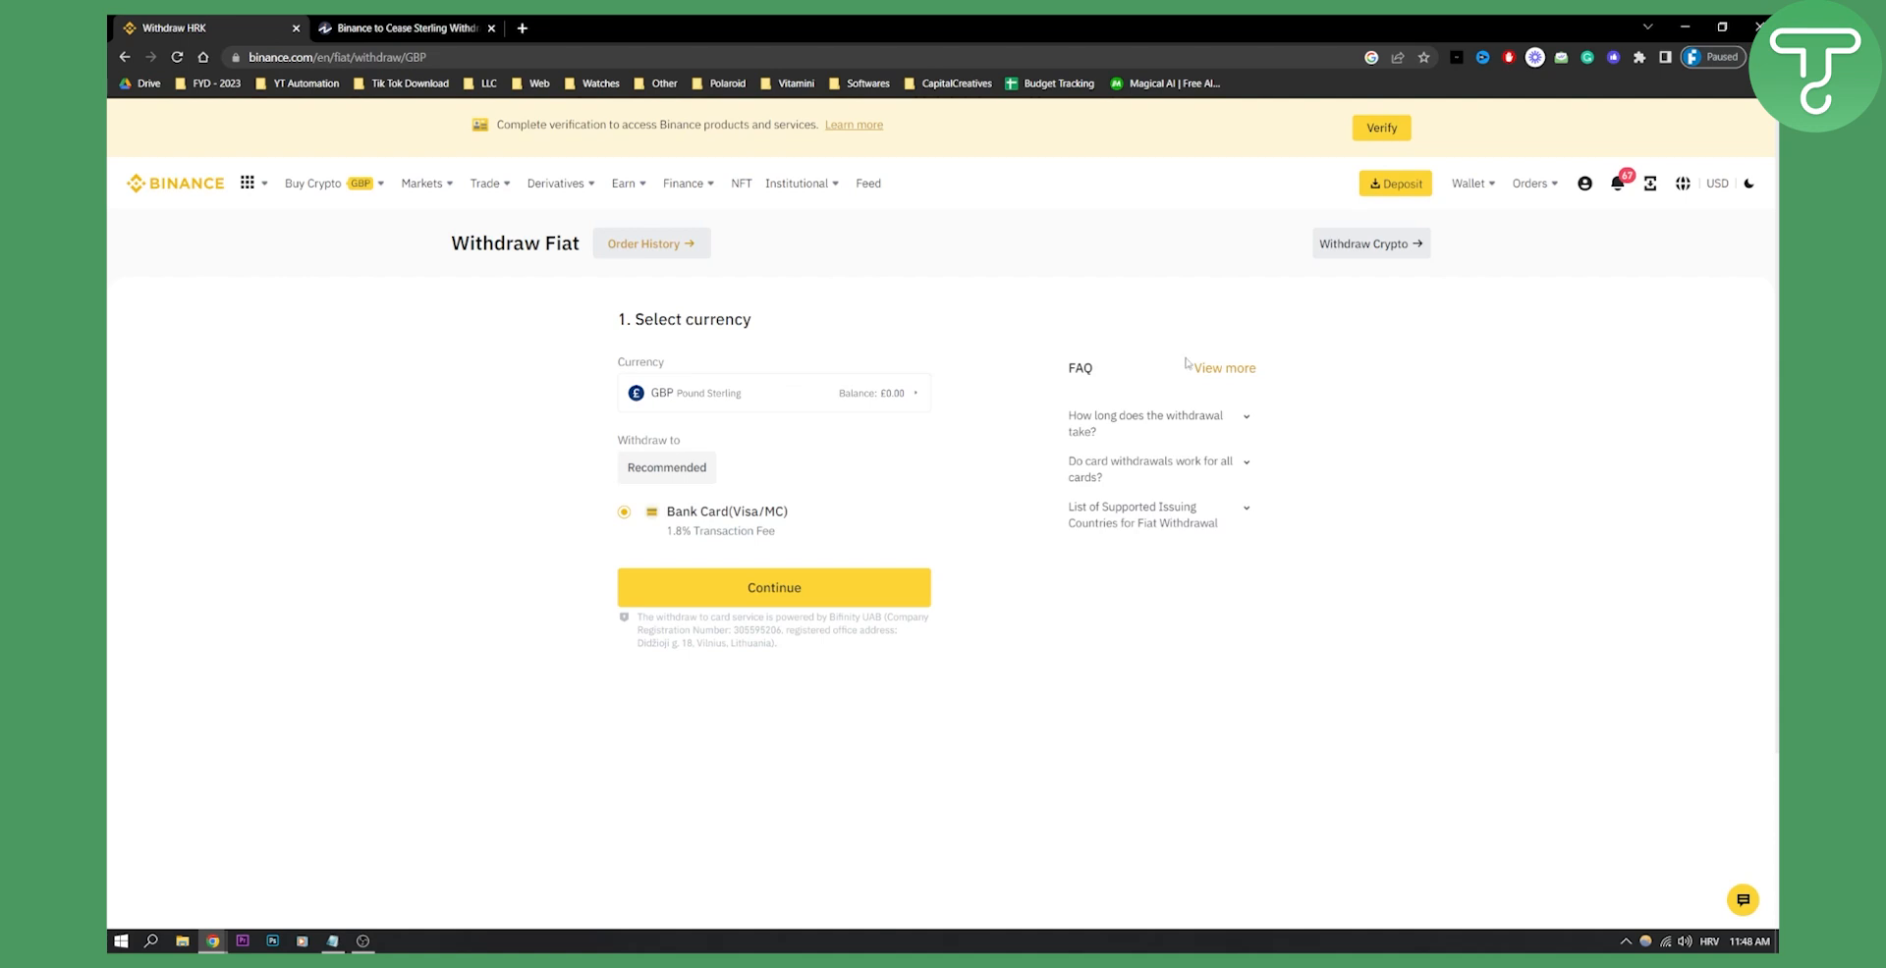
left_click(312, 182)
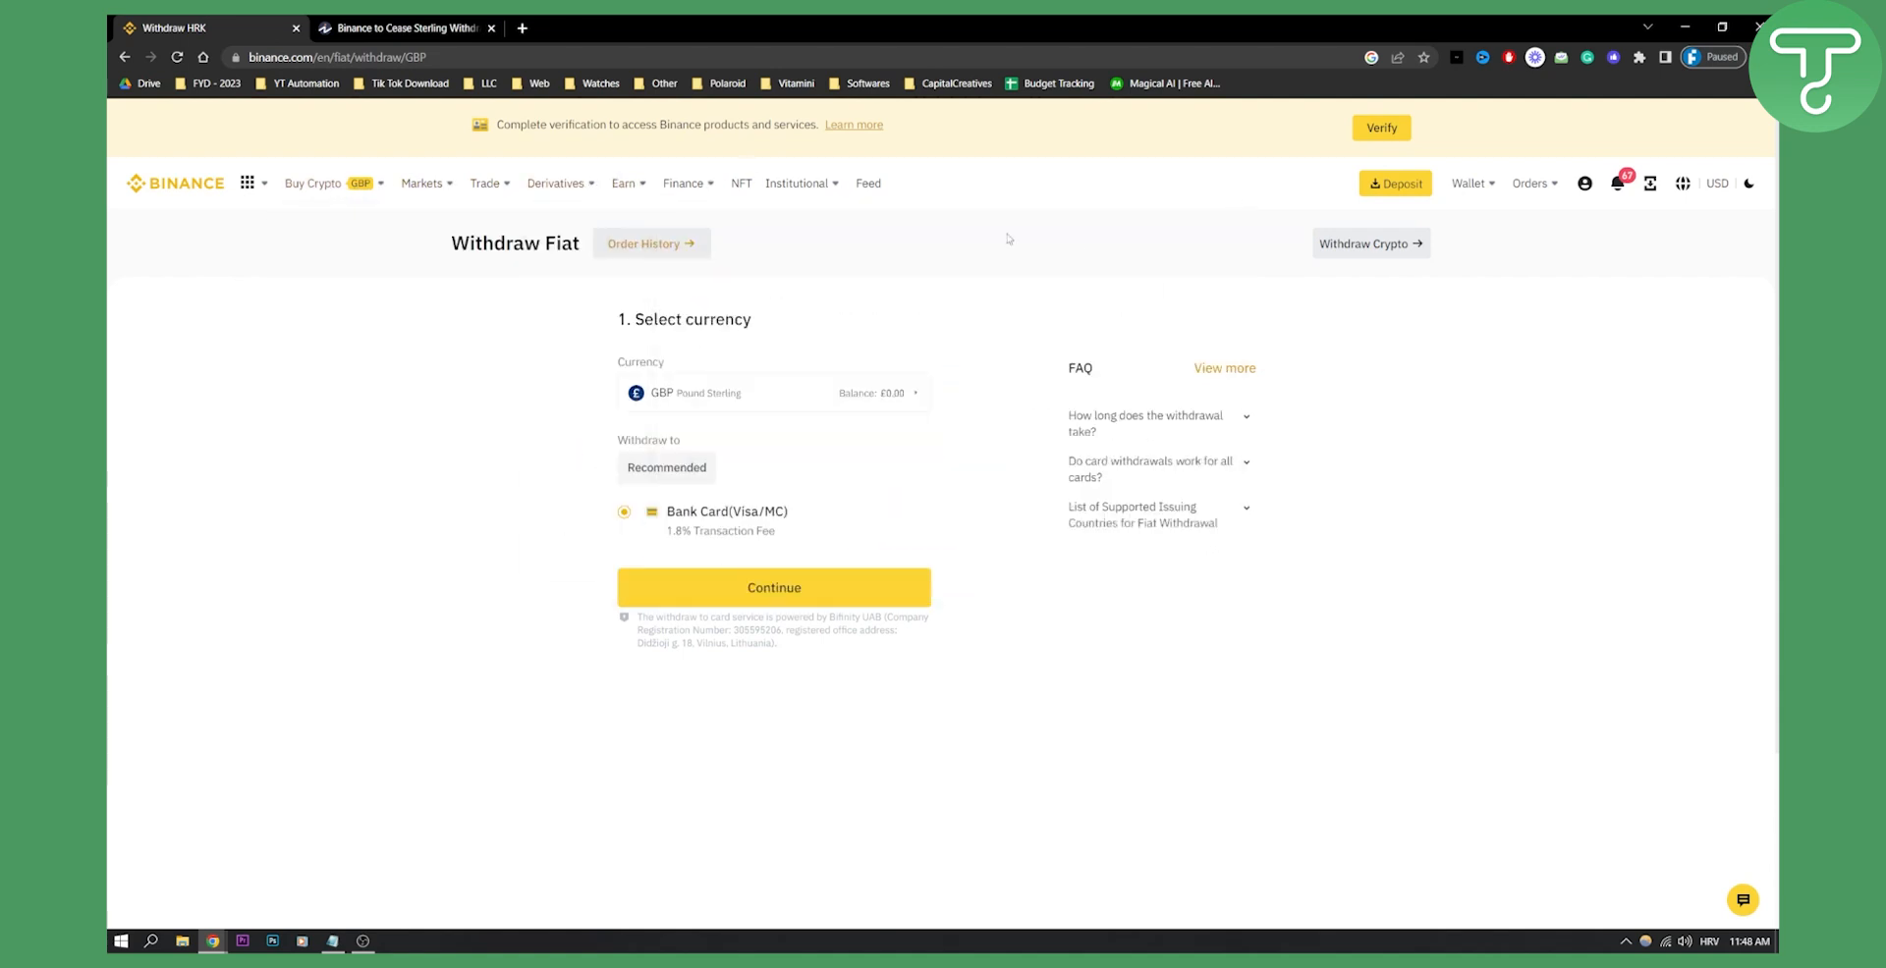
- Show the Finance menu listing Binance Card, Crypto Loans, Pay and Gift Card
left_click(684, 183)
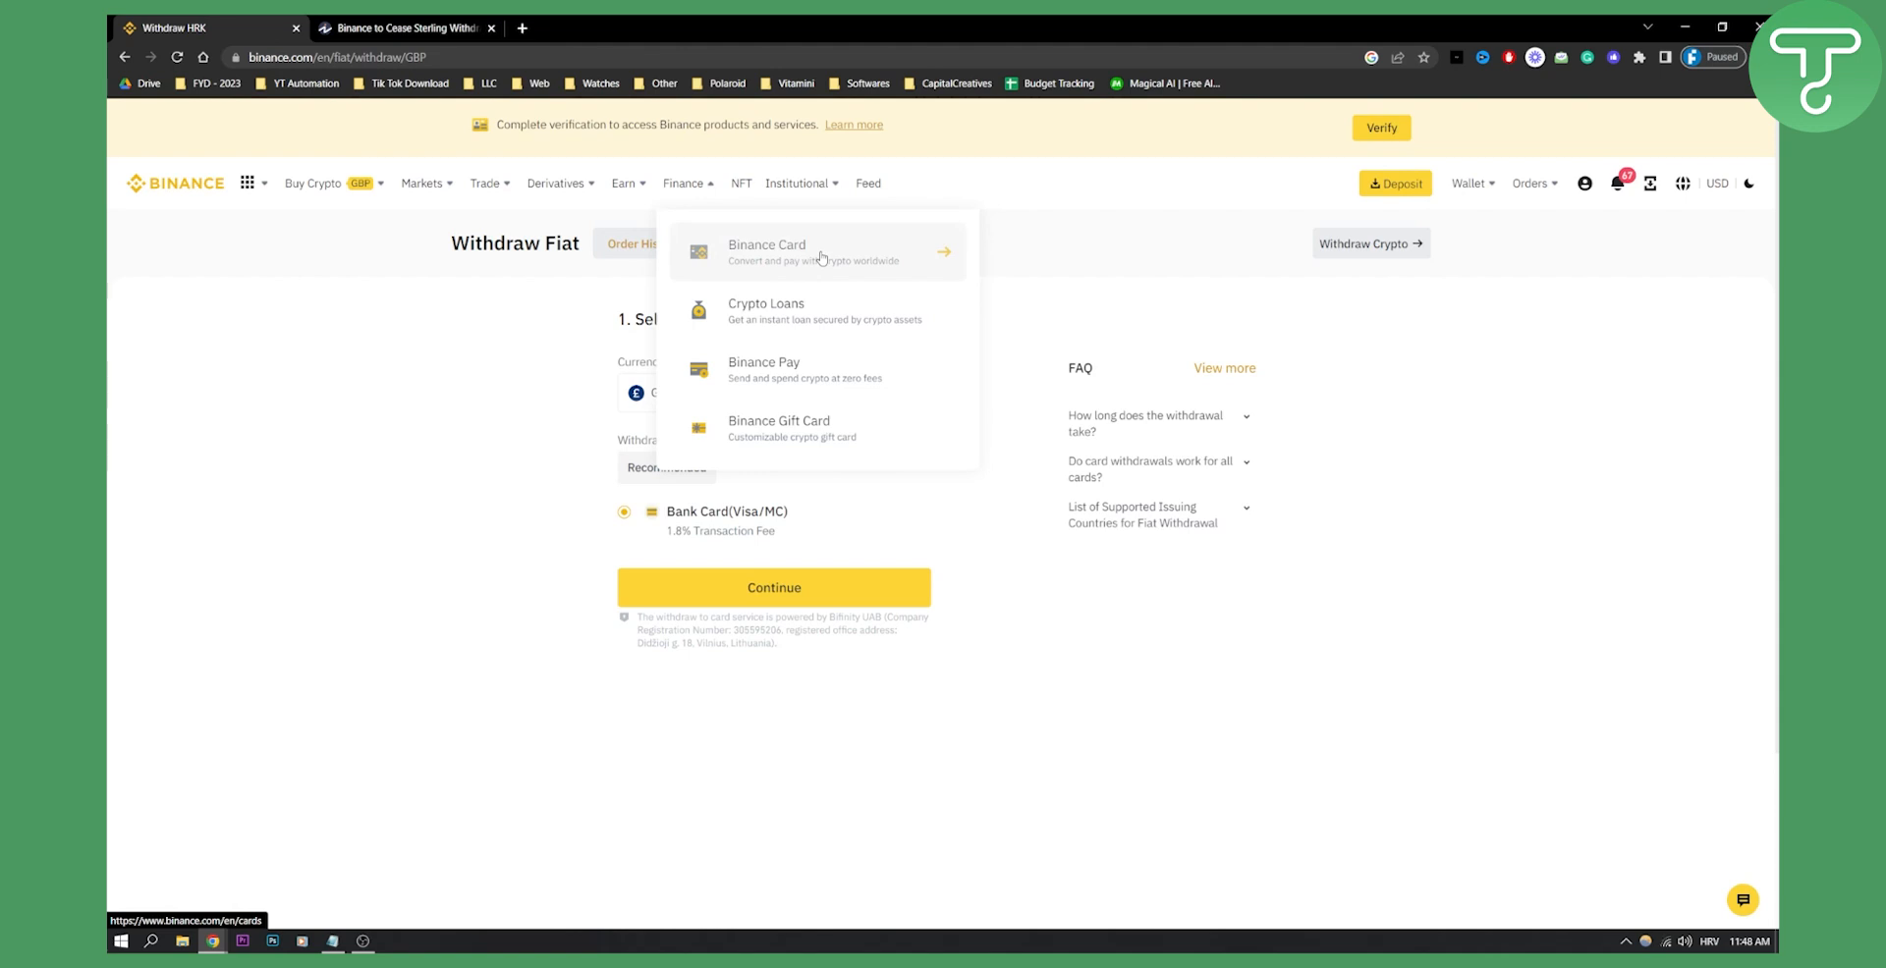
mouse_move(1000, 297)
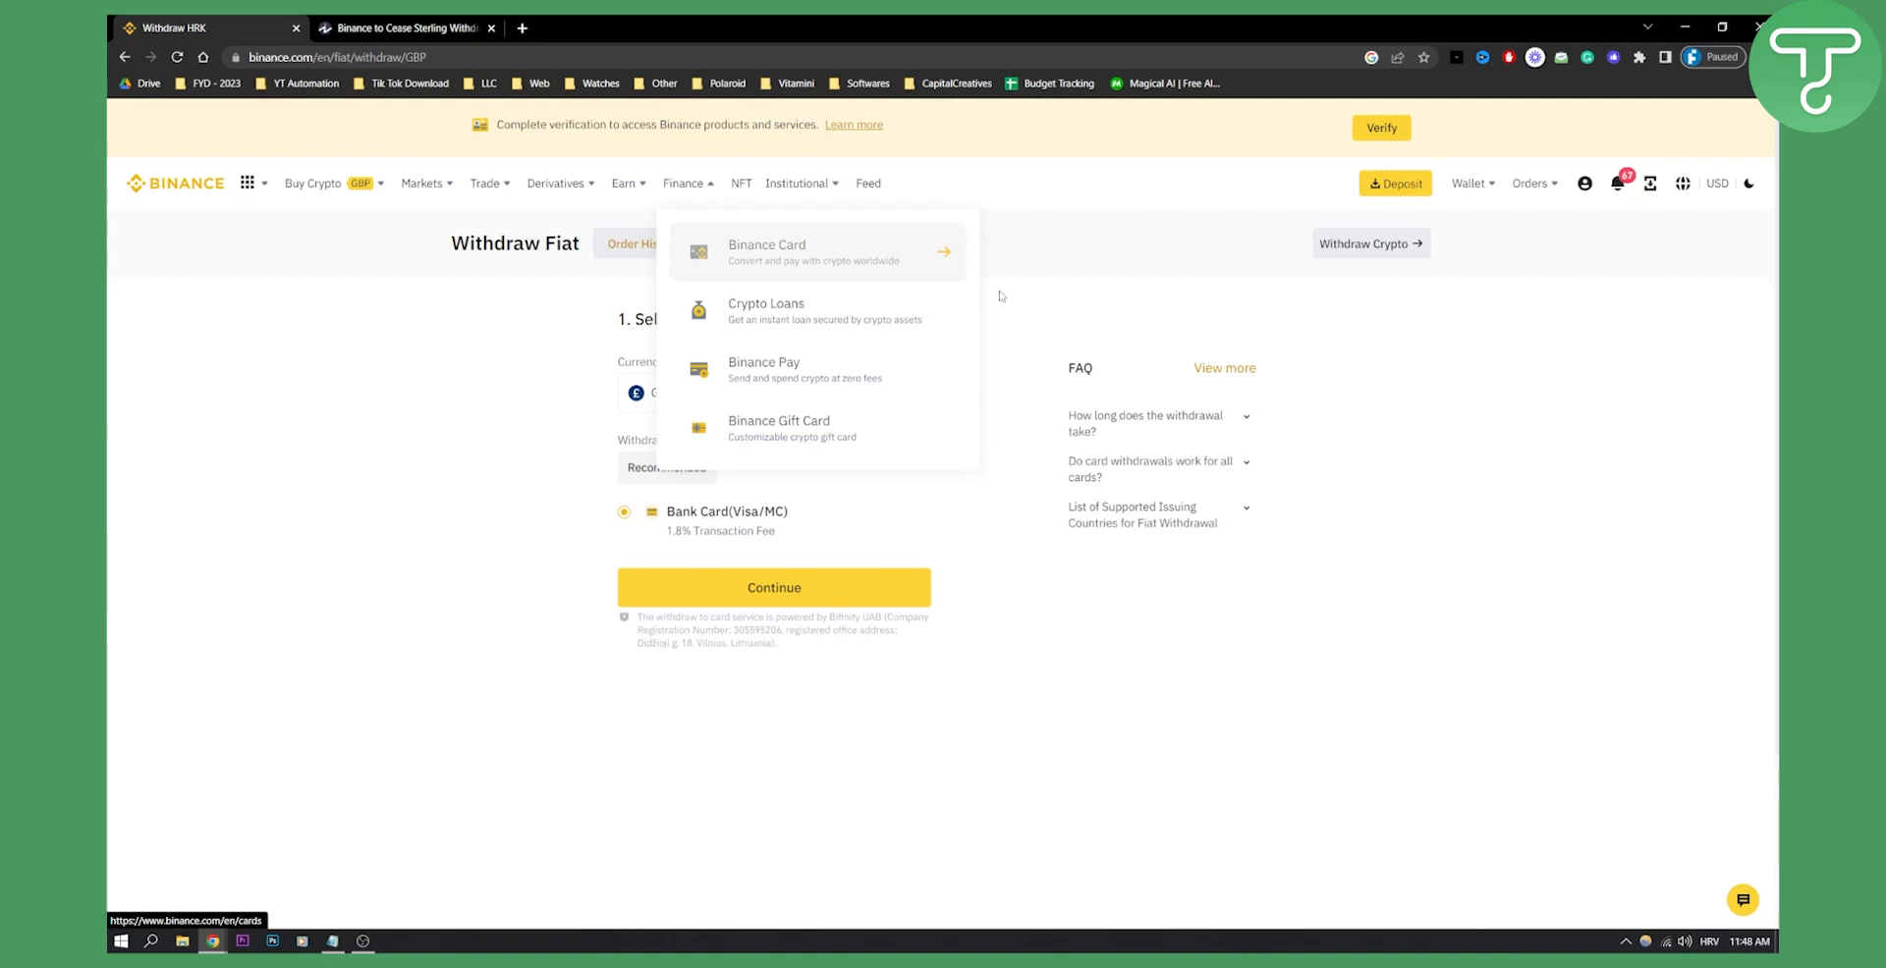